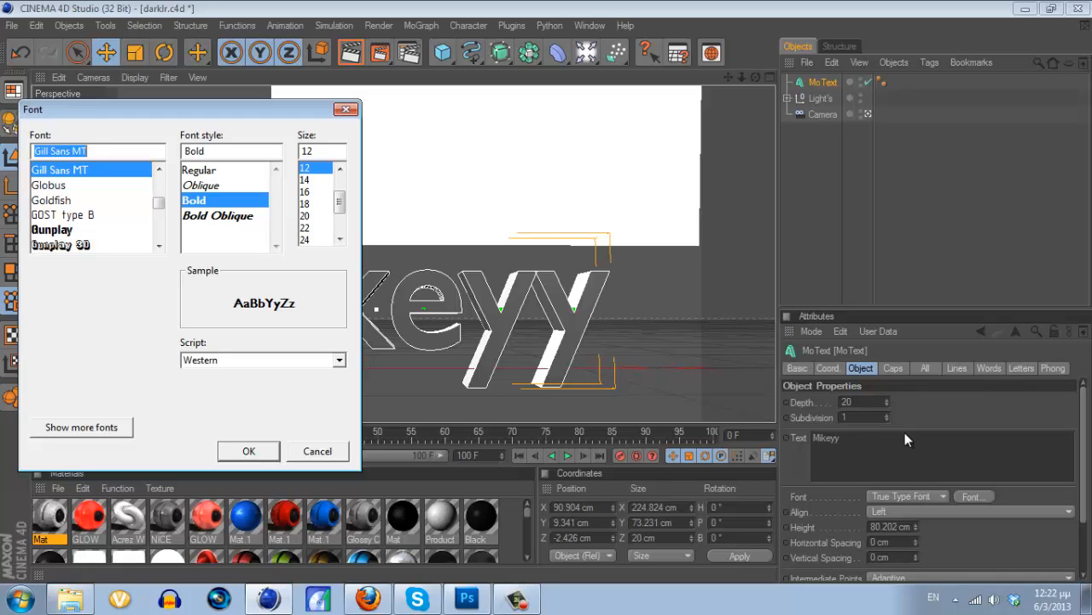
Set MIKEYY in a bold block font as three stacked purple and red copies.
{"action": "left_click", "coordinate": [249, 451]}
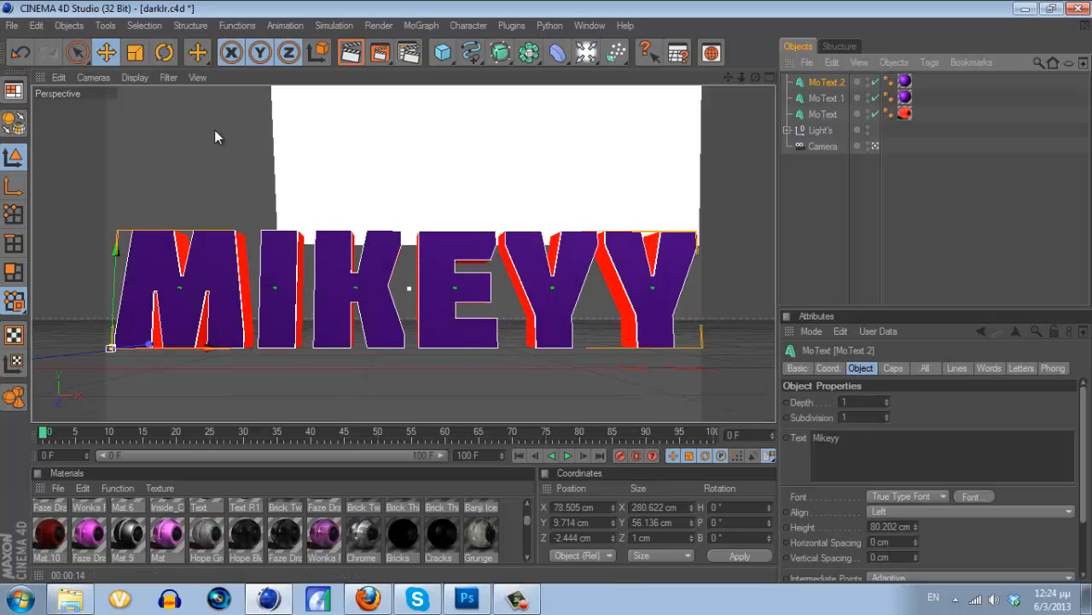
Give MoText.2 a depth of 5 and preview an interactive render region.
{"action": "left_click", "coordinate": [904, 81]}
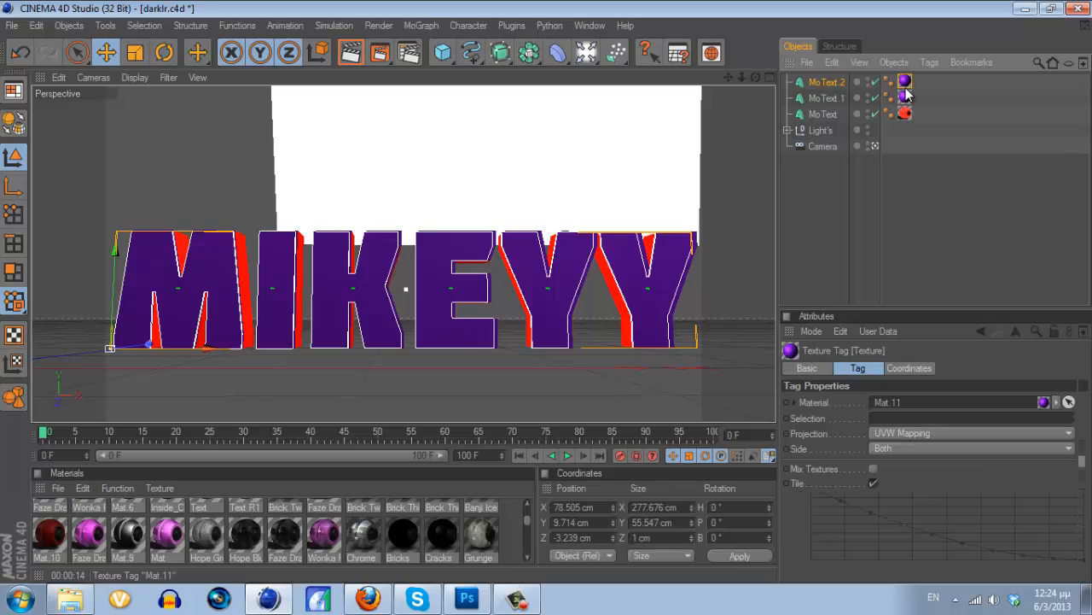
{"action": "left_click", "coordinate": [135, 53]}
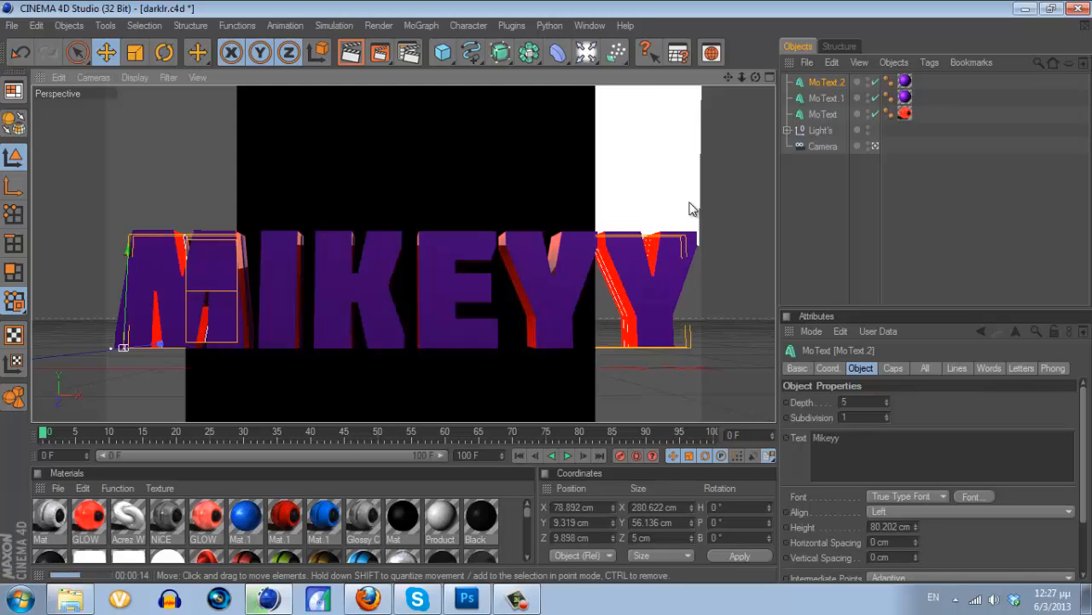
Minimize Cinema 4D to reveal the Windows desktop.
{"action": "left_click", "coordinate": [350, 53]}
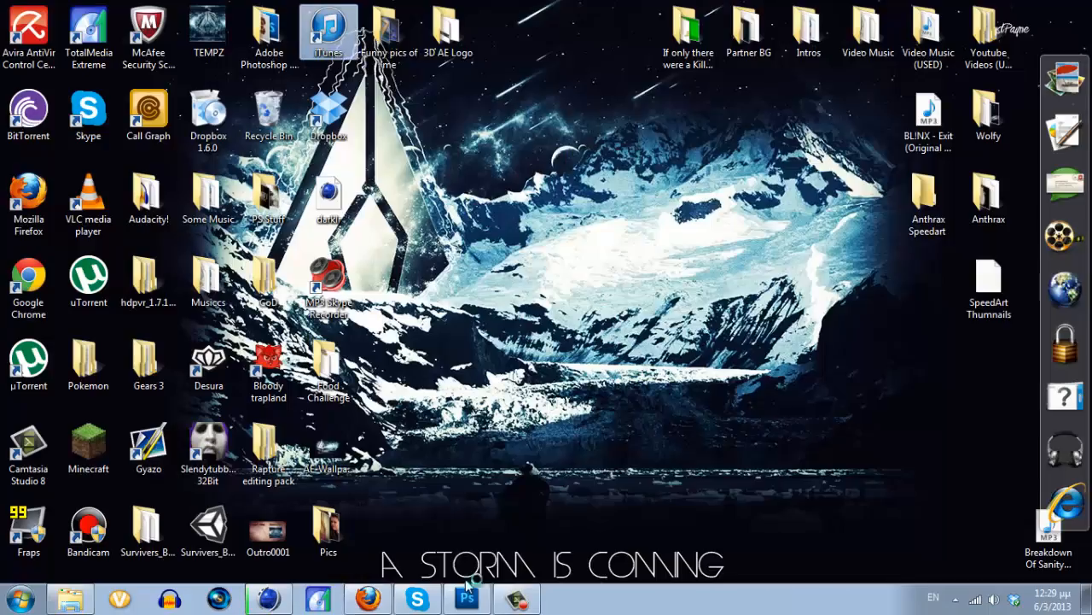
Restore Cinema 4D to show the 'Mikeyy Text.png' render in the Picture Viewer.
{"action": "left_click", "coordinate": [517, 597]}
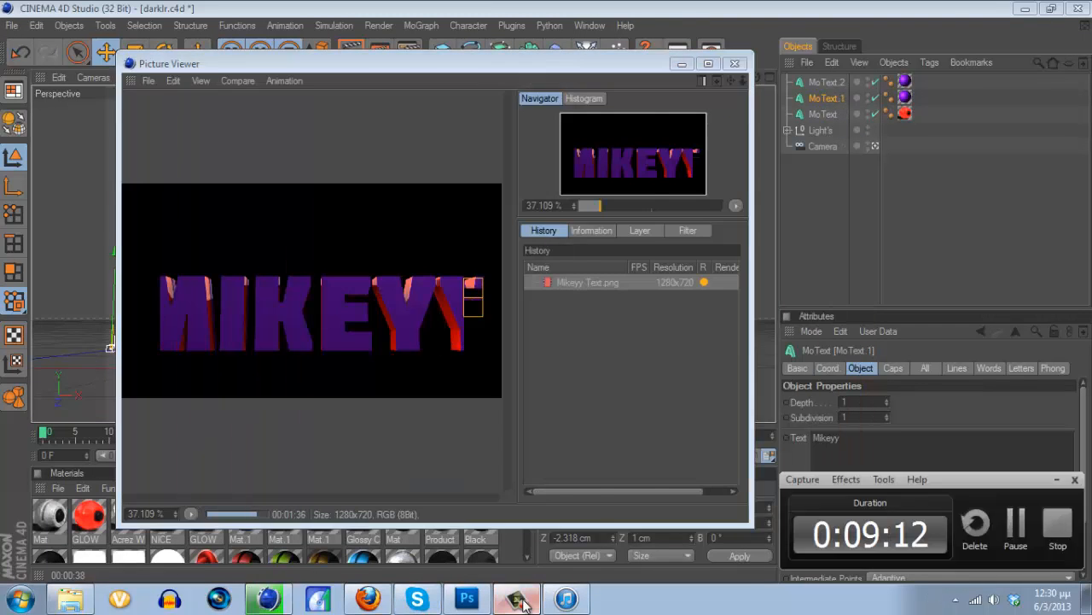
Place the vertical MIKEYY render with flames, then duplicate and rotate a flame layer.
{"action": "left_click", "coordinate": [465, 597]}
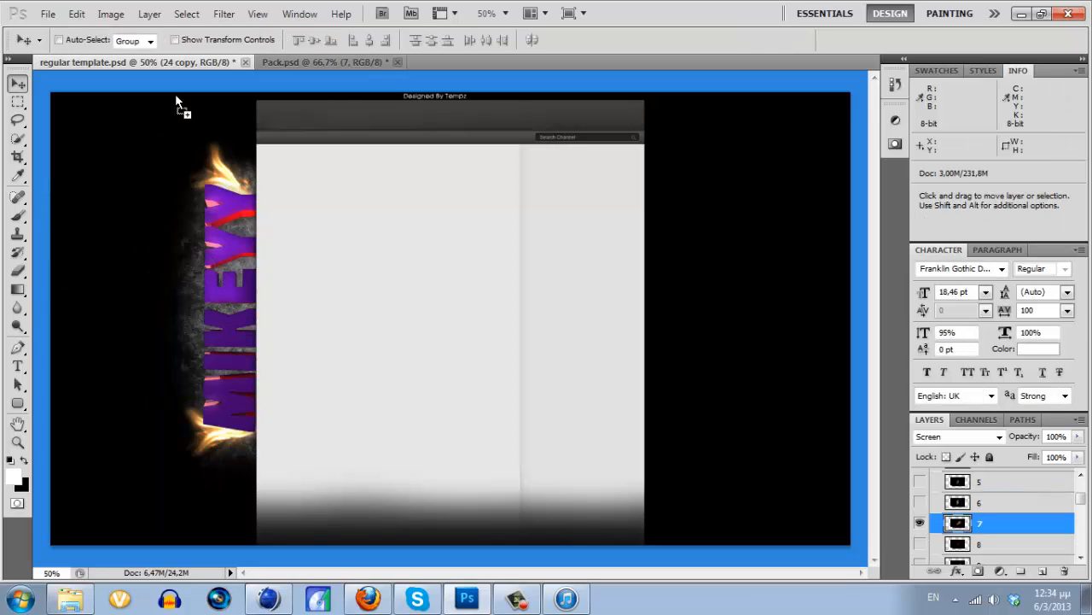
{"action": "key", "text": "Ctrl+T"}
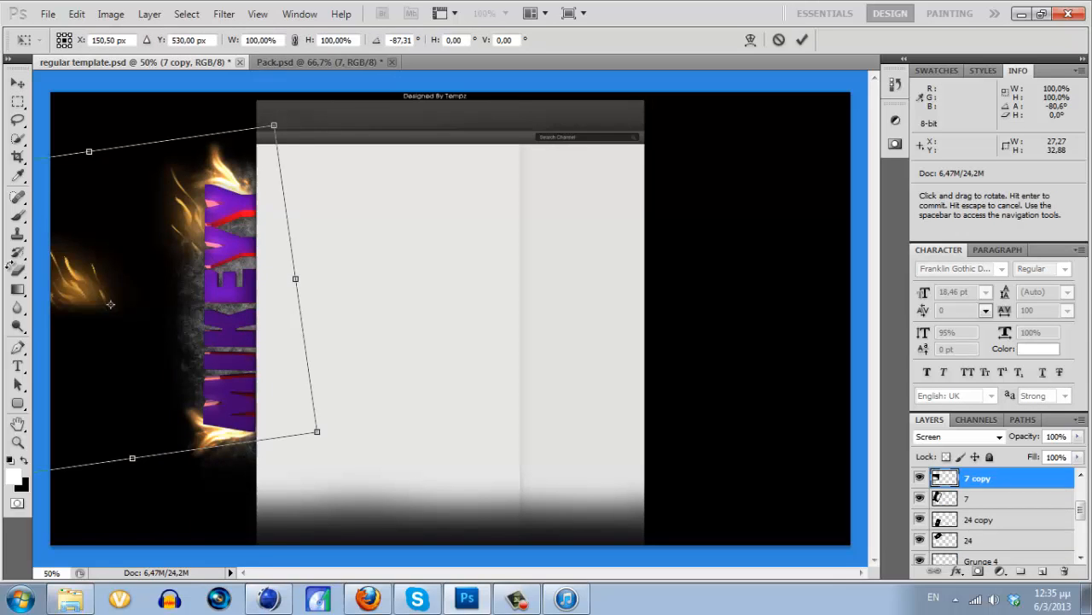